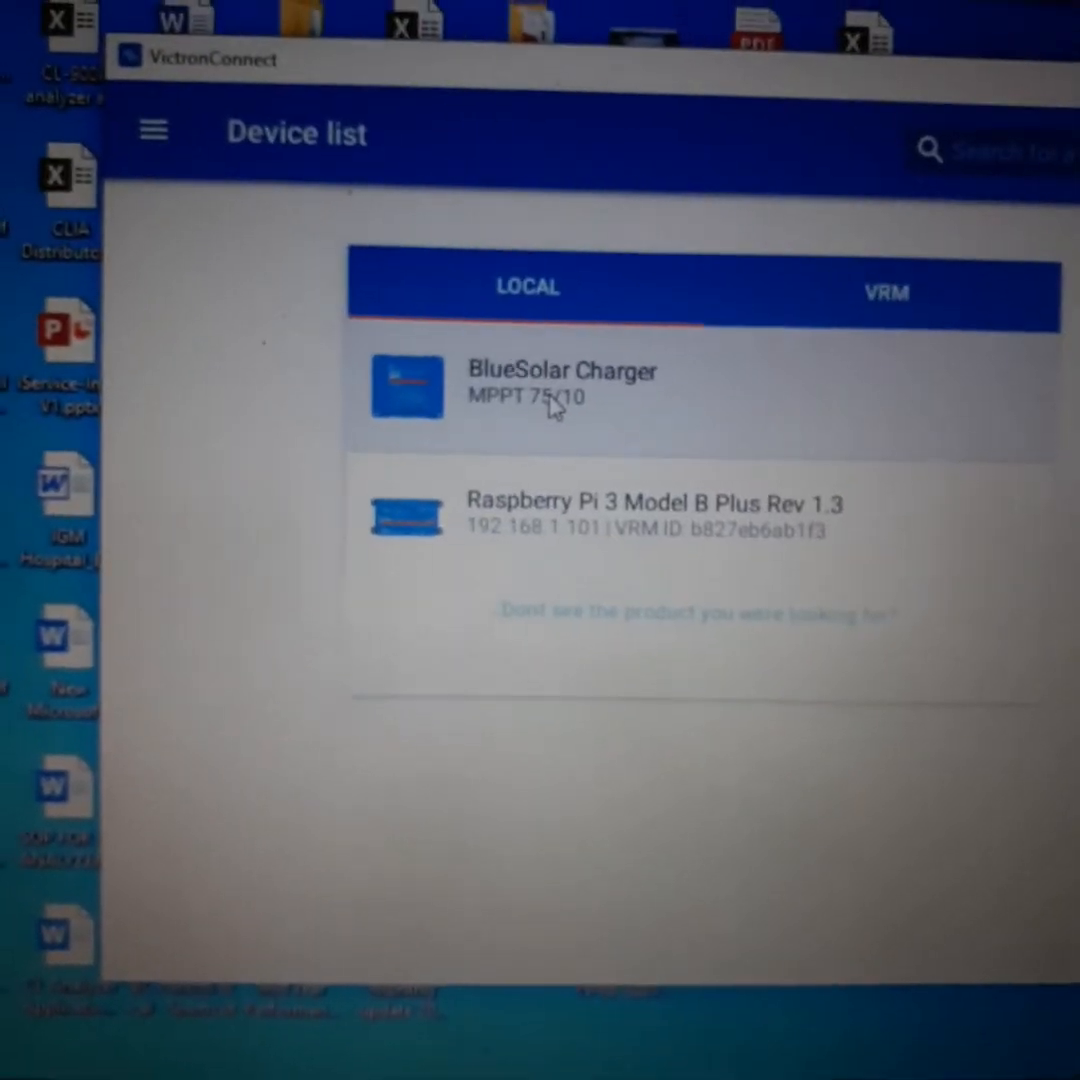
Connect to the BlueSolar MPPT 75/10 charger and bring up its settings categories.
click(562, 388)
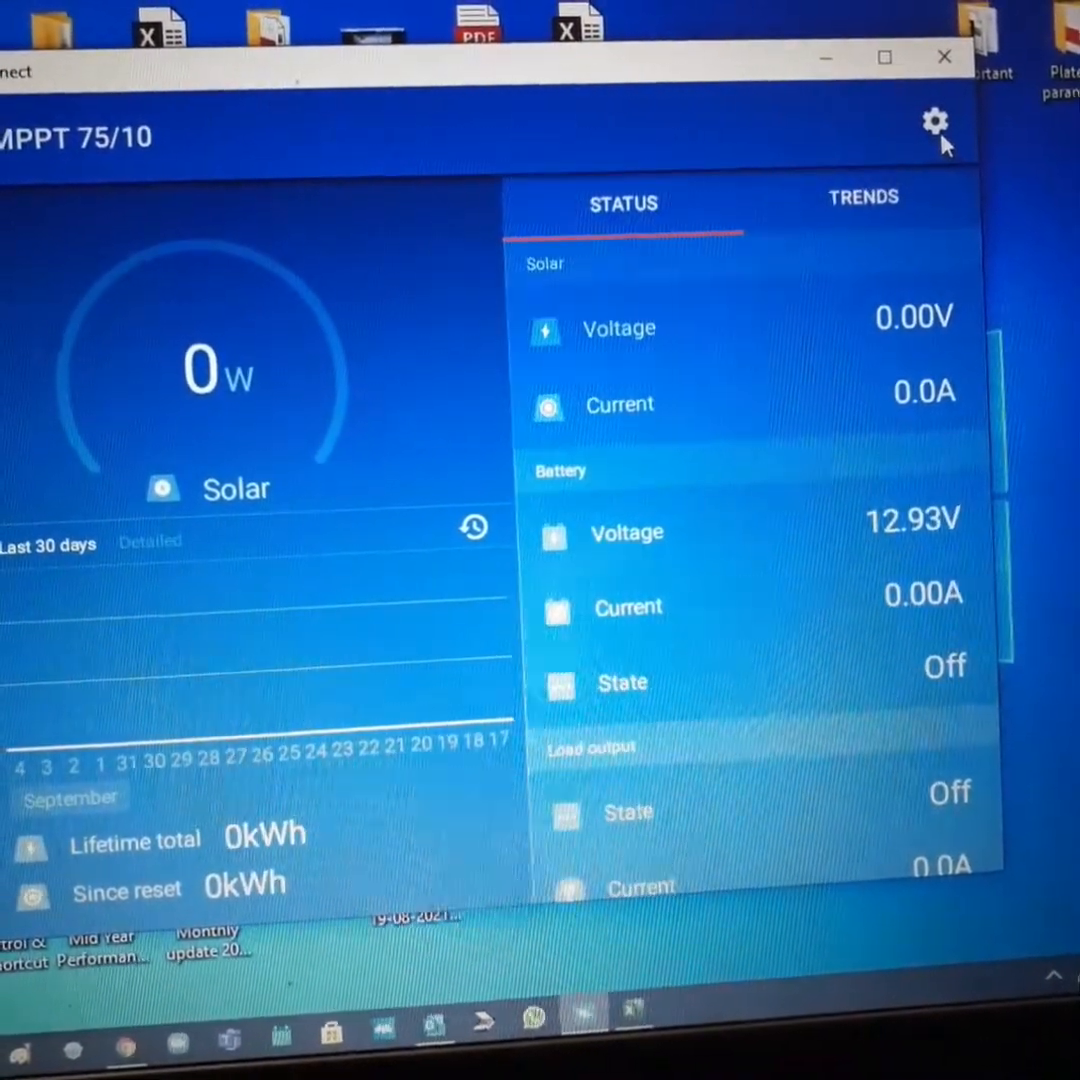
click(932, 120)
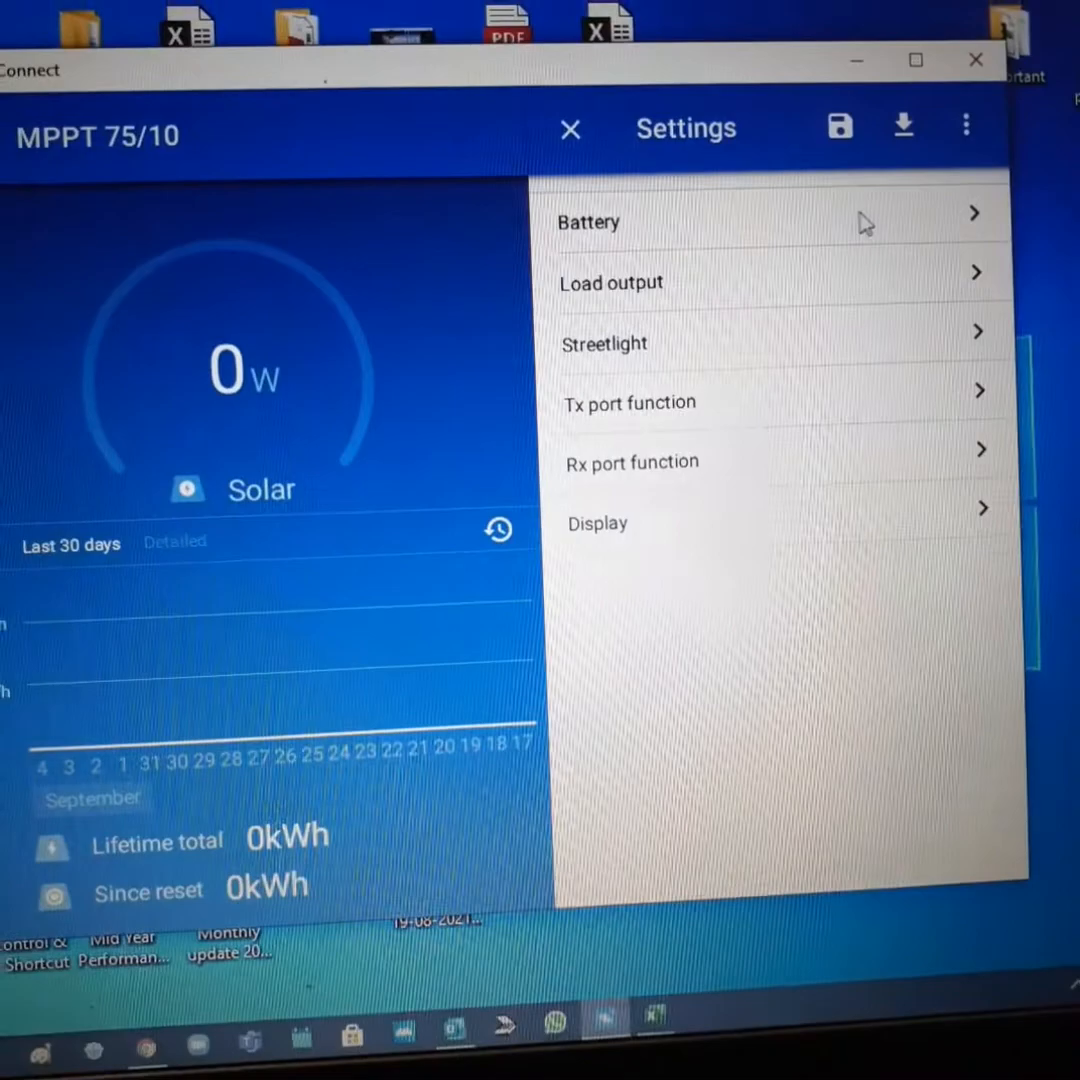
Review Battery settings (12V, 10A max, absorption 14.00V, float 13.60V) and leave without changes.
click(588, 220)
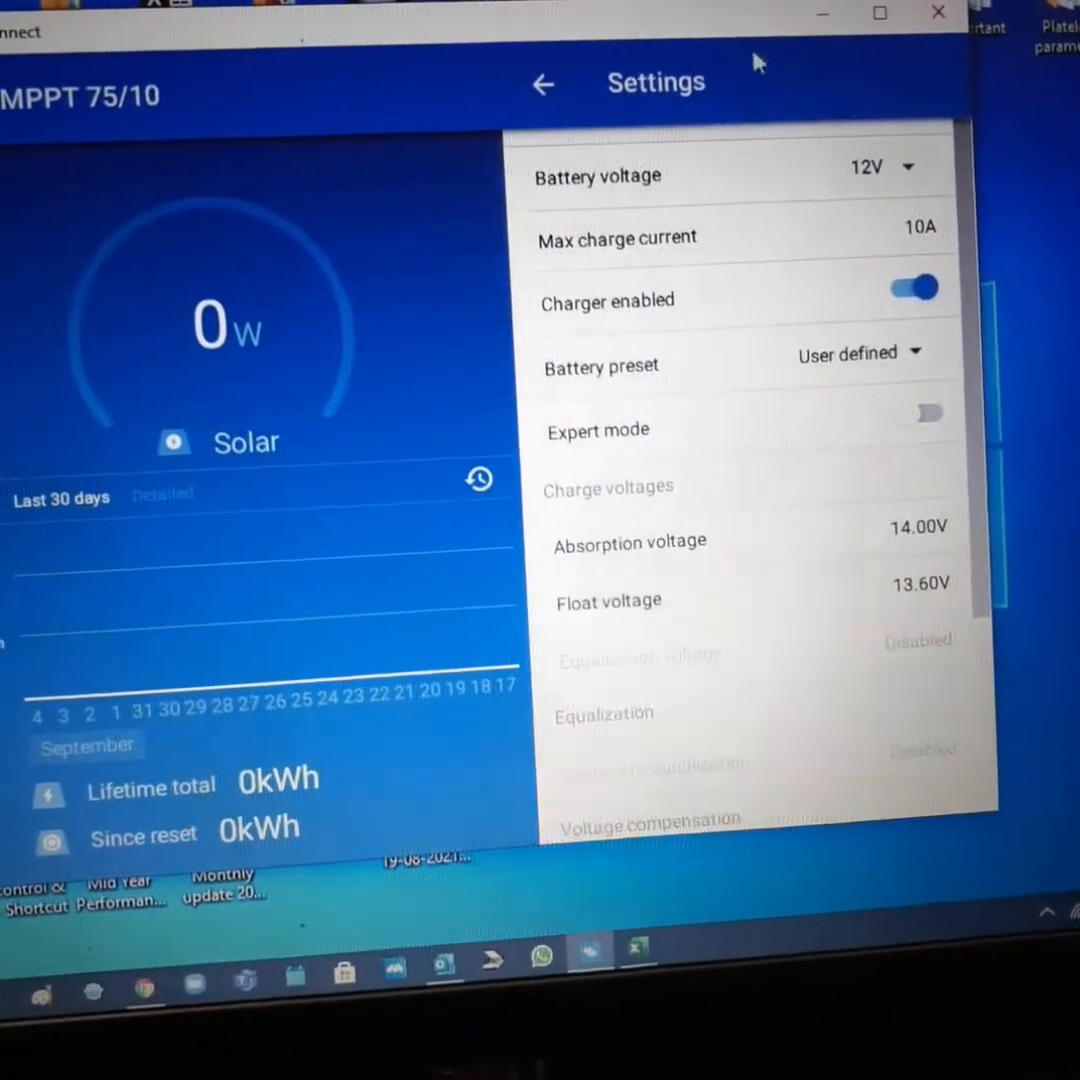
click(544, 84)
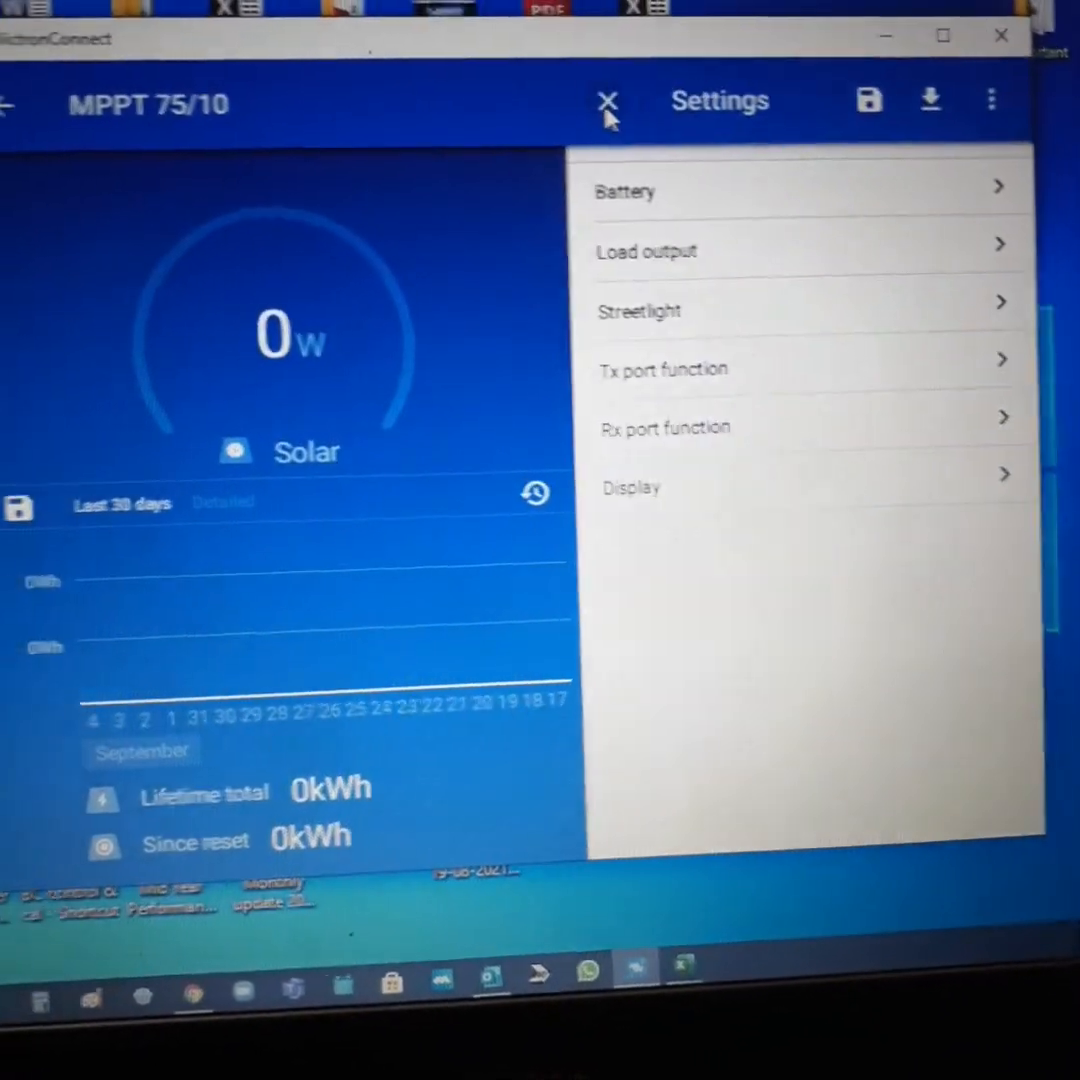
click(608, 100)
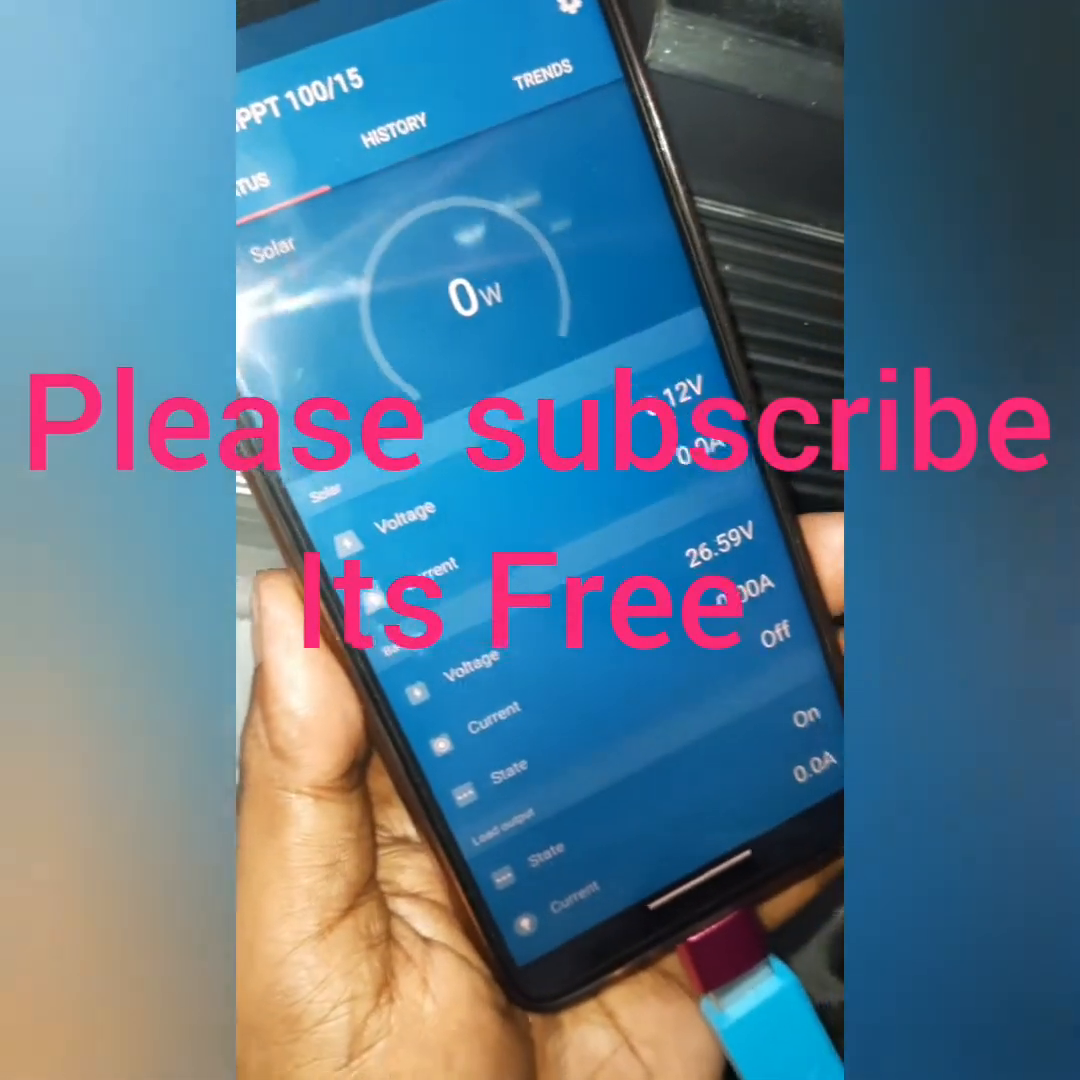
Switch the MPPT 100/15 on the phone from live status to its yield history.
click(392, 128)
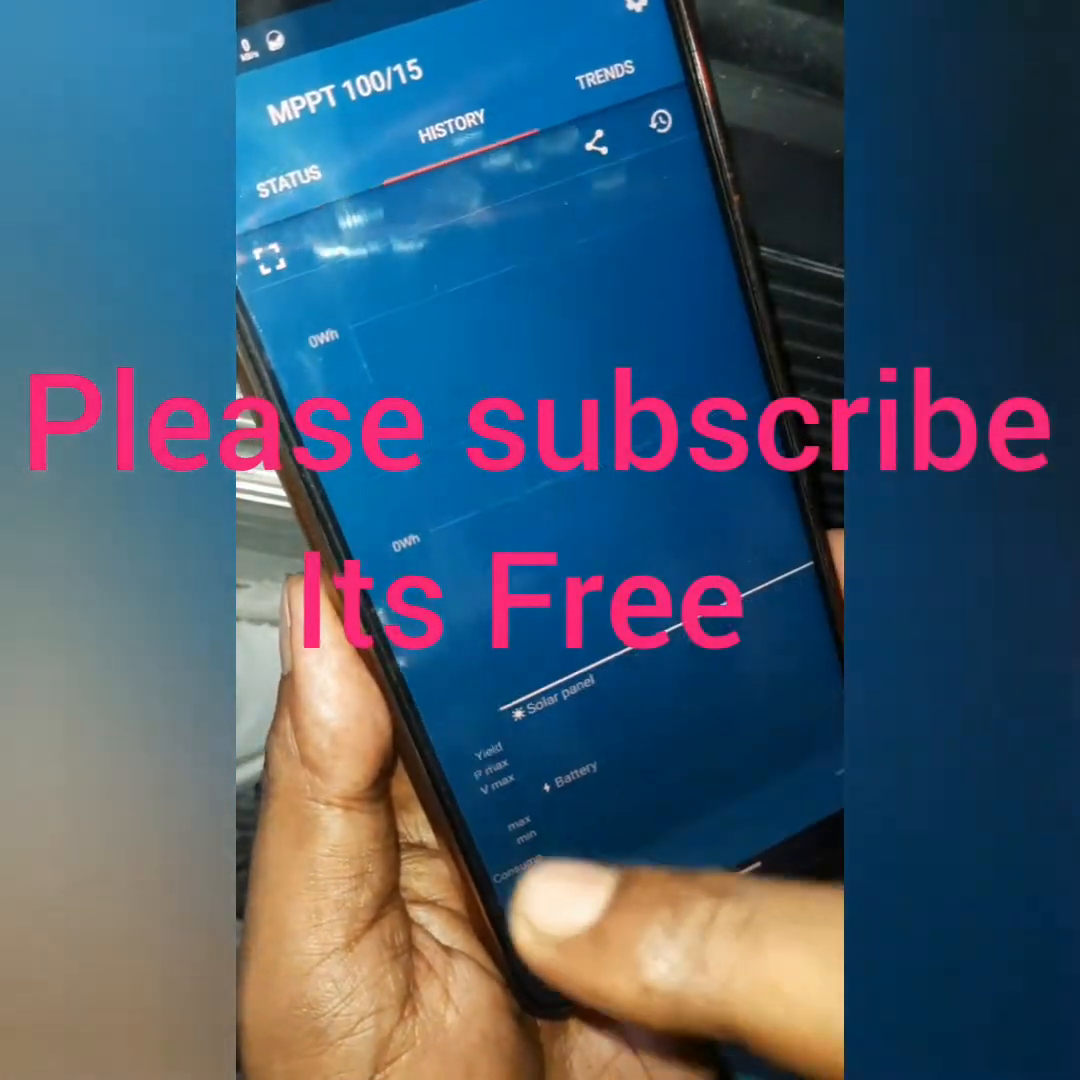